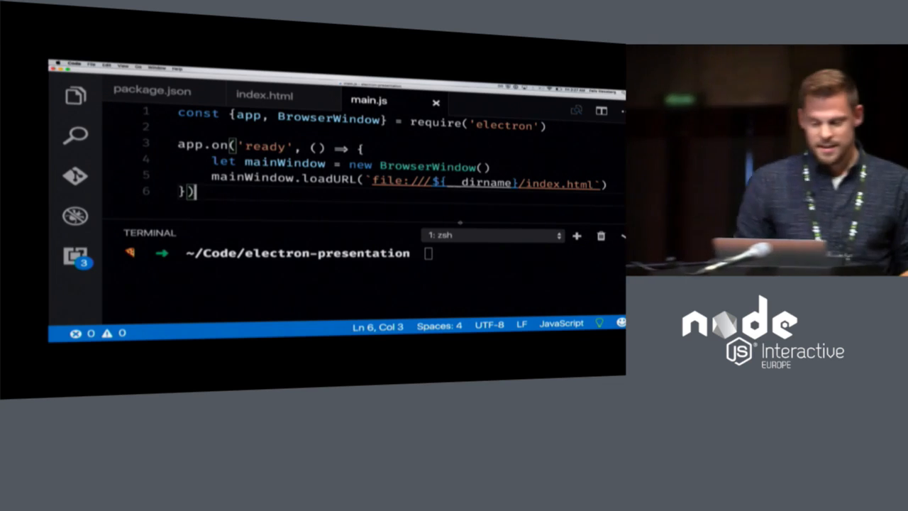
Step: Switch to index.html and scroll through the script reporting the Chrome version
click(264, 97)
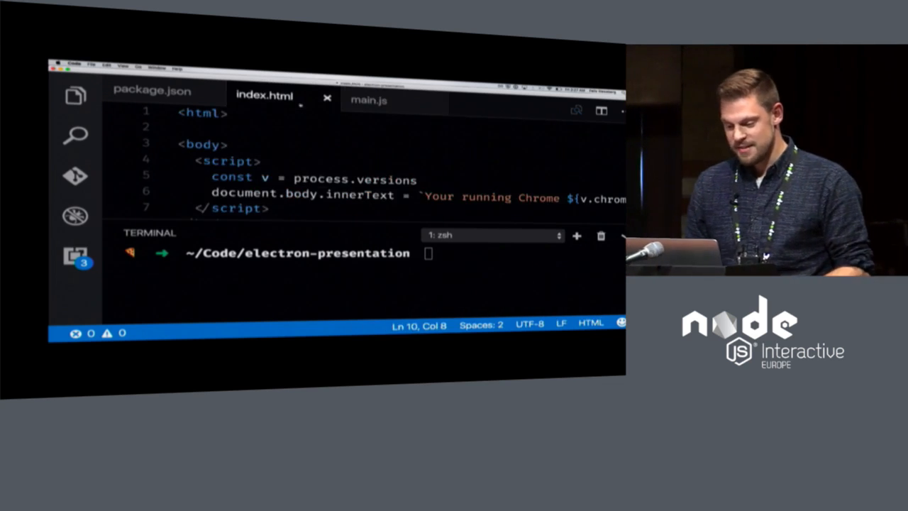
scroll(down, 3)
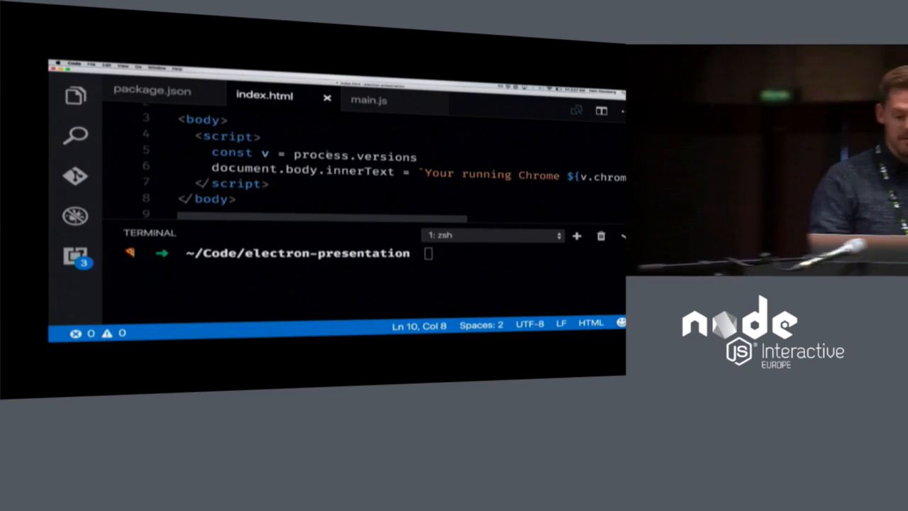
Step: Launch the Electron demo app by running electron in the integrated terminal
text(d)
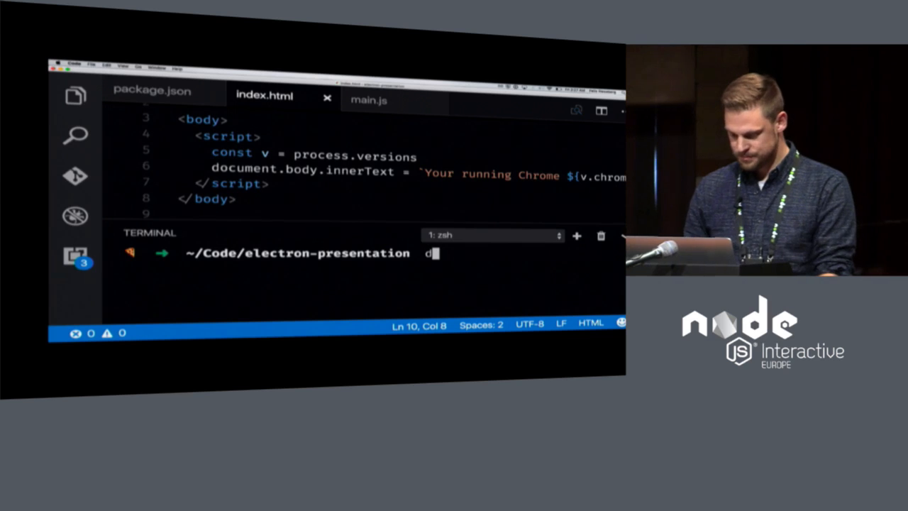
text(electron)
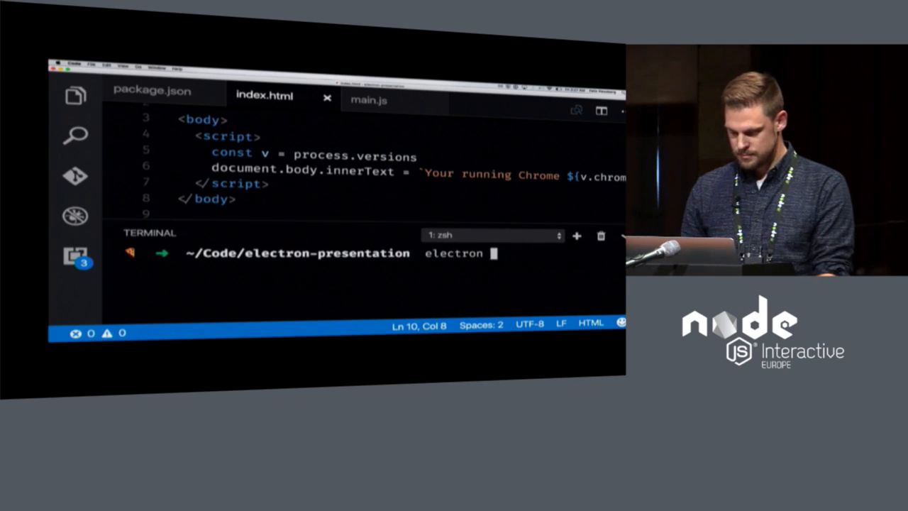
key(Enter)
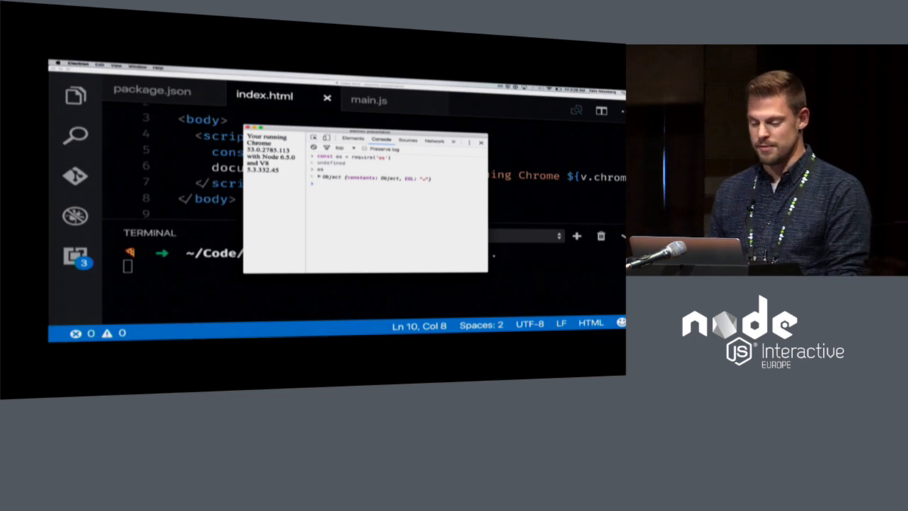
Step: Begin a const fs = require statement in the Electron DevTools console
text(const fs =)
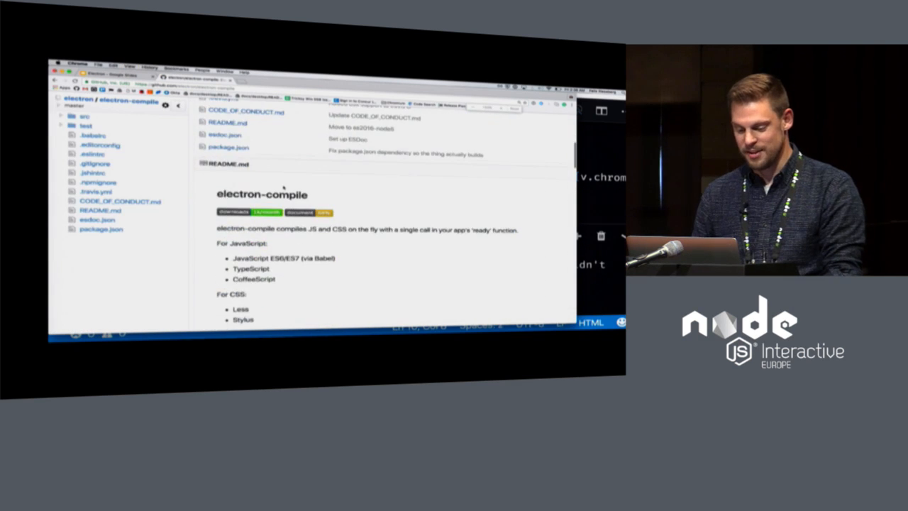
Step: Scroll down to the electron-compile README on GitHub
scroll(down, 3)
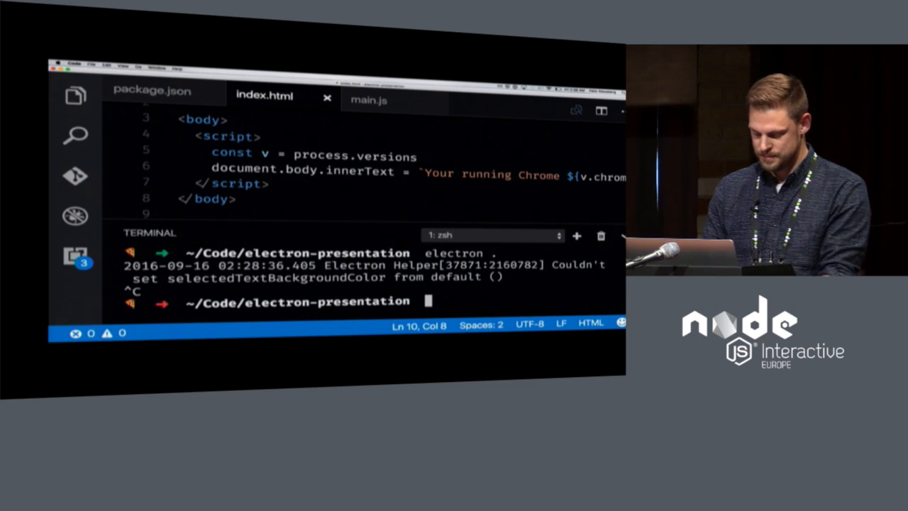
Step: Run npm i electron, then begin the npm i electron-prebuilt-compile command
text(npm i electron)
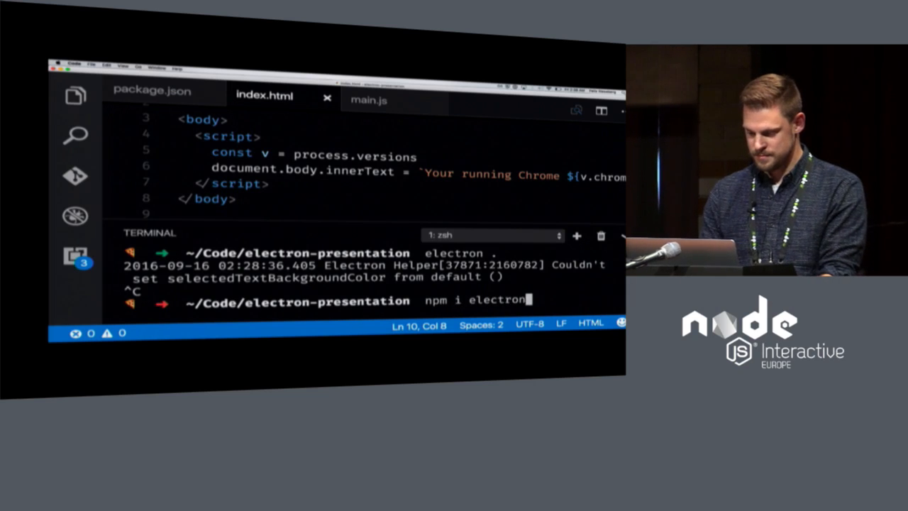
key(Return)
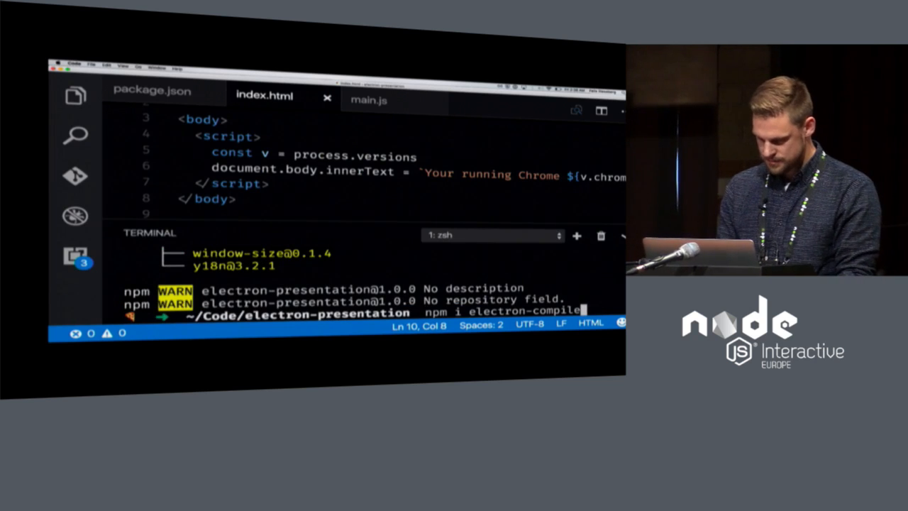
text(electron-prebuilt-)
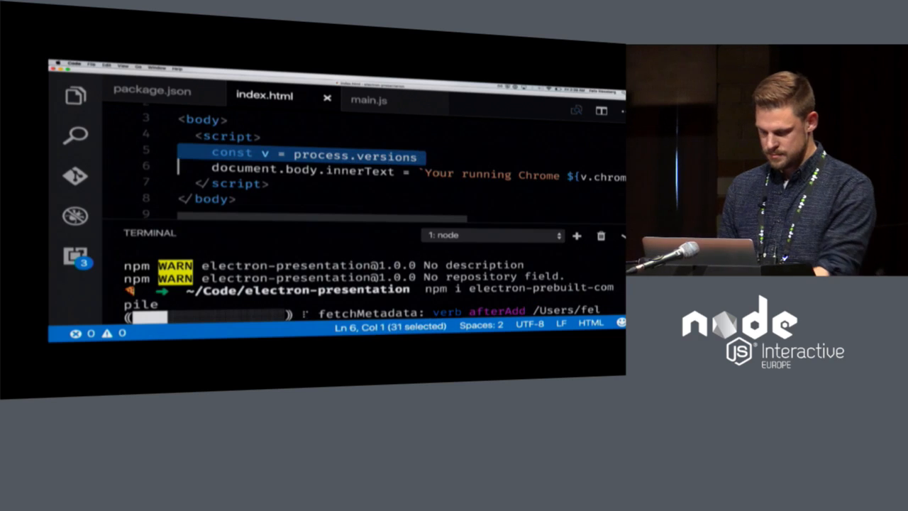
Step: Clear index.html's old script contents and begin typing an import statement
key(Delete)
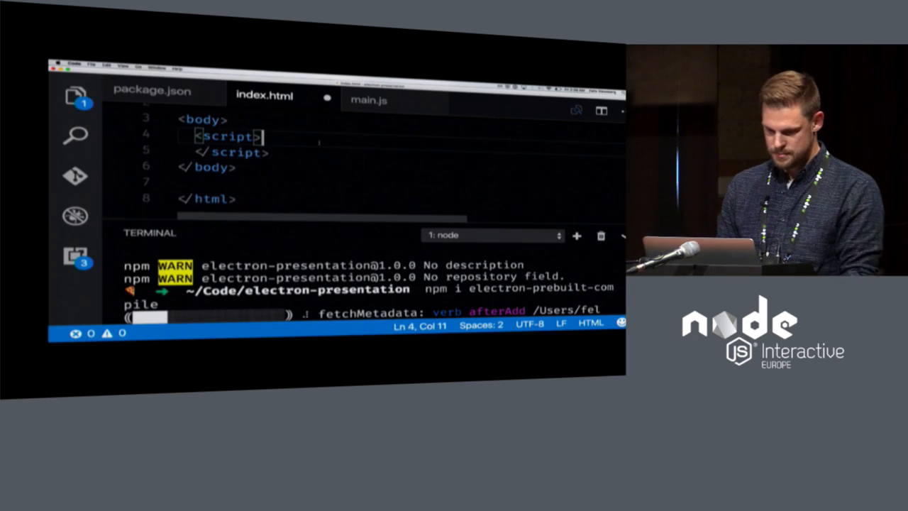
text(impo)
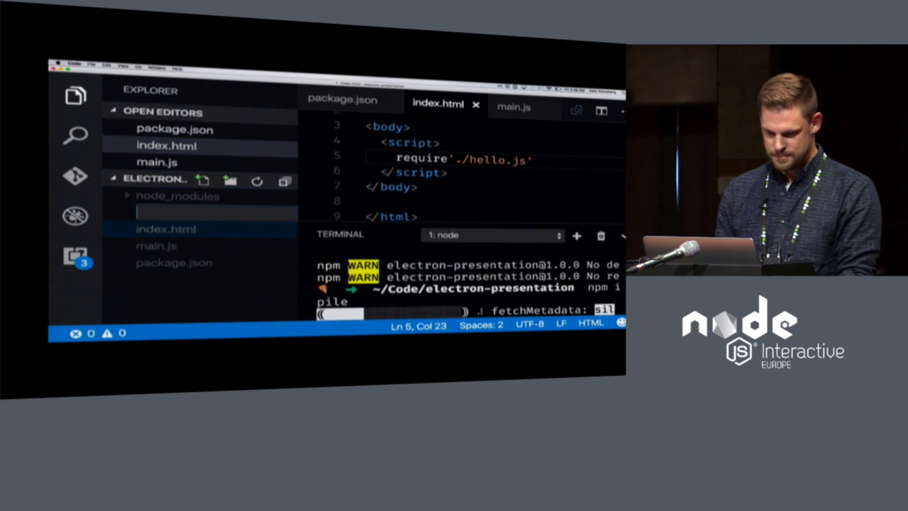
Step: Write import electron from 'electron' and console.log(electron) in hello.js
click(171, 229)
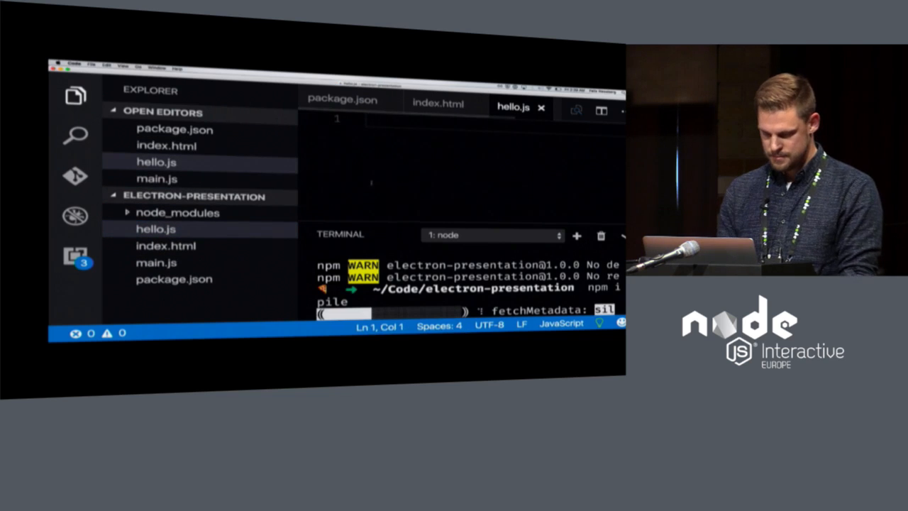
text(import electron f)
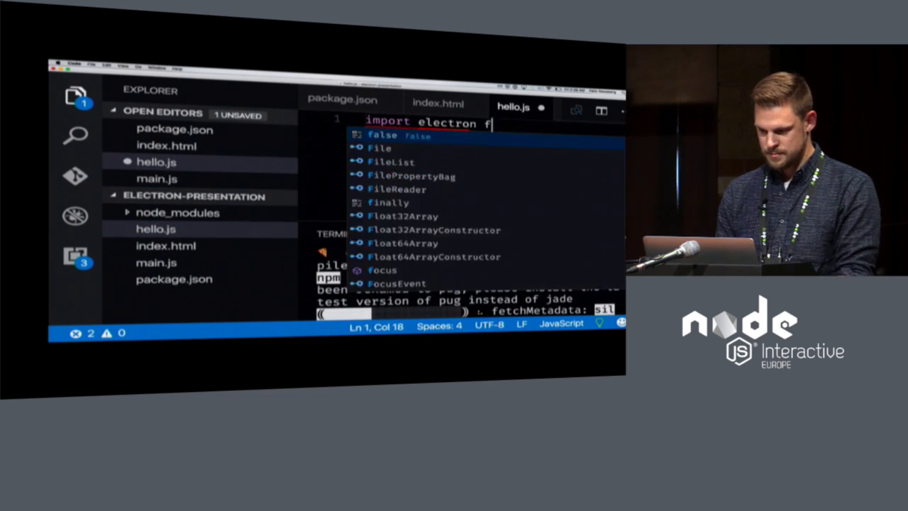
text(rom 'electron')
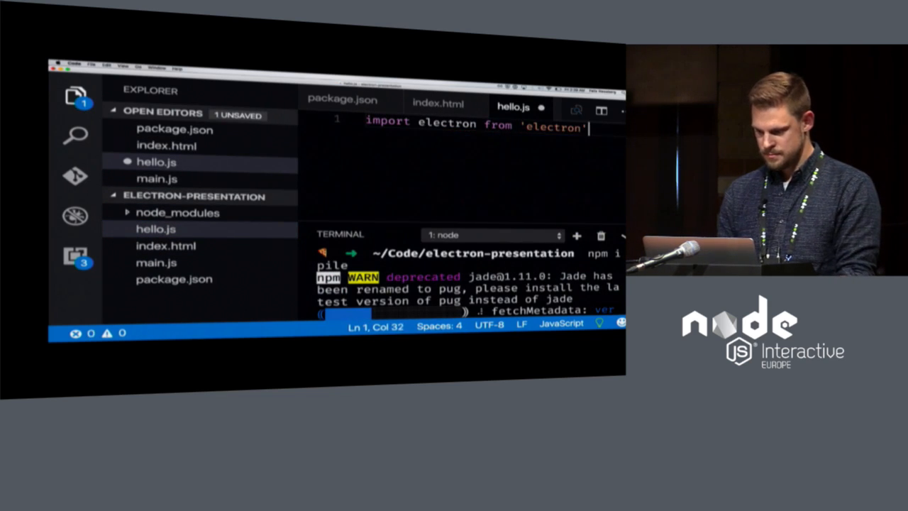
text(console.log()
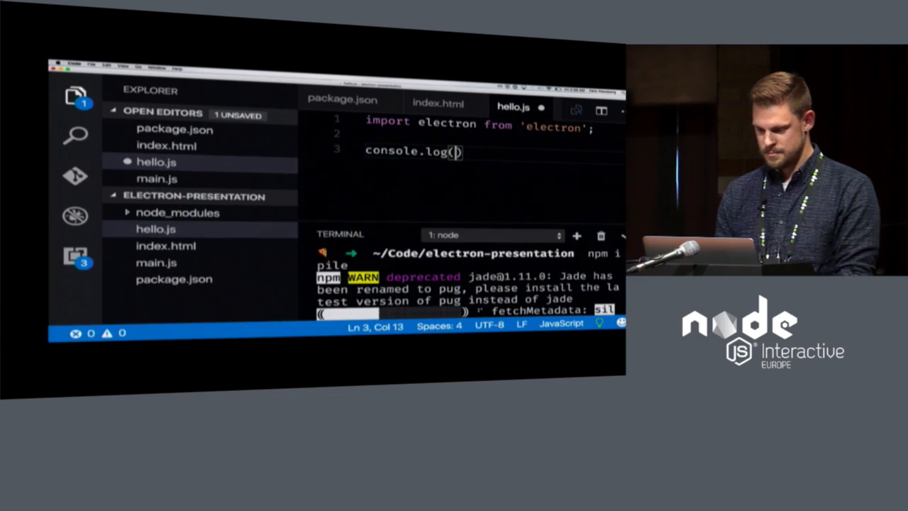
text(electron)
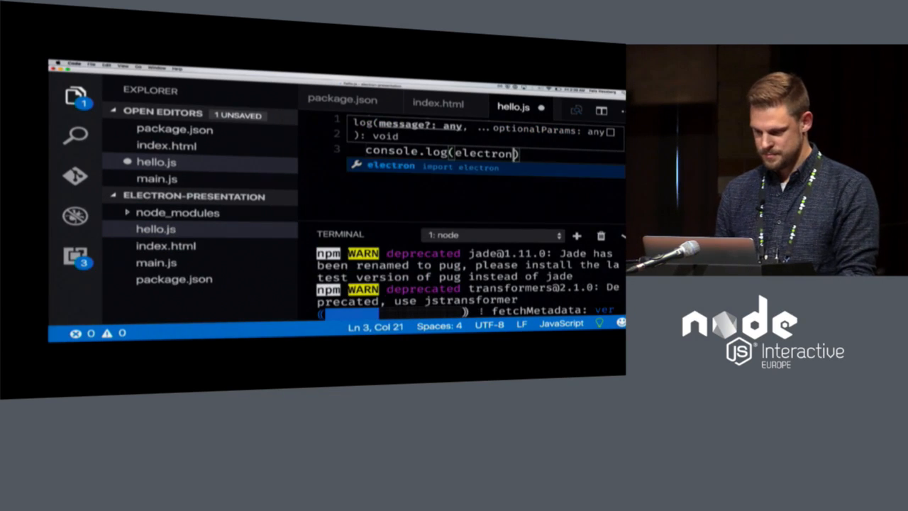
key(Tab)
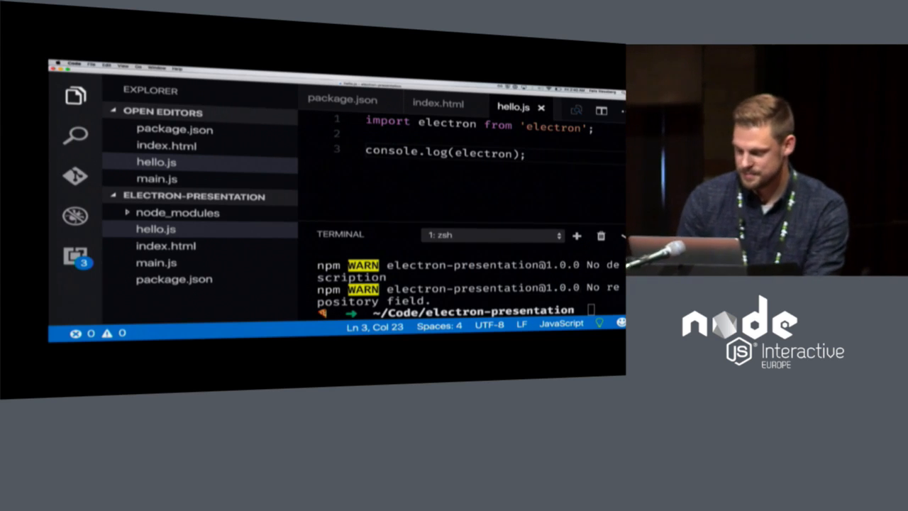
Step: Begin typing a new npm command at the terminal prompt after the install finishes
text(npm-d)
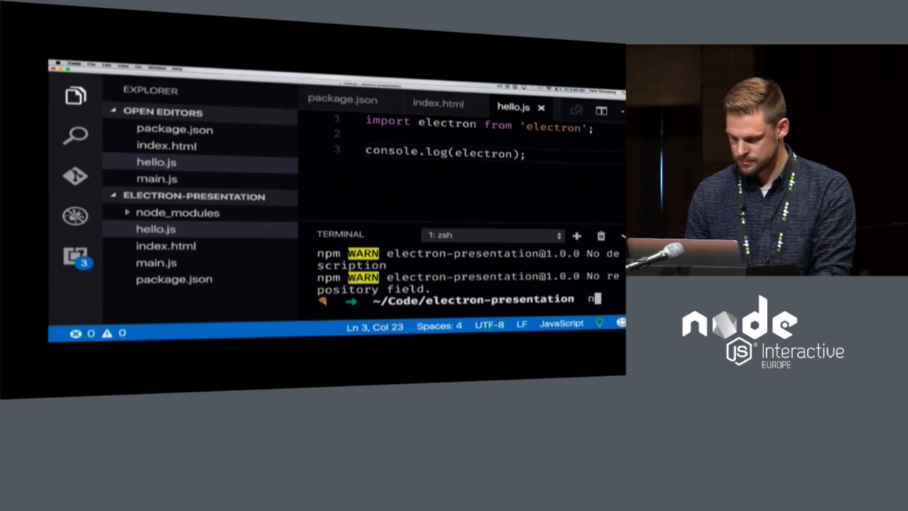
Step: Edit package.json's start script from 'electron .' to 'electron-prebuilt .'
click(173, 278)
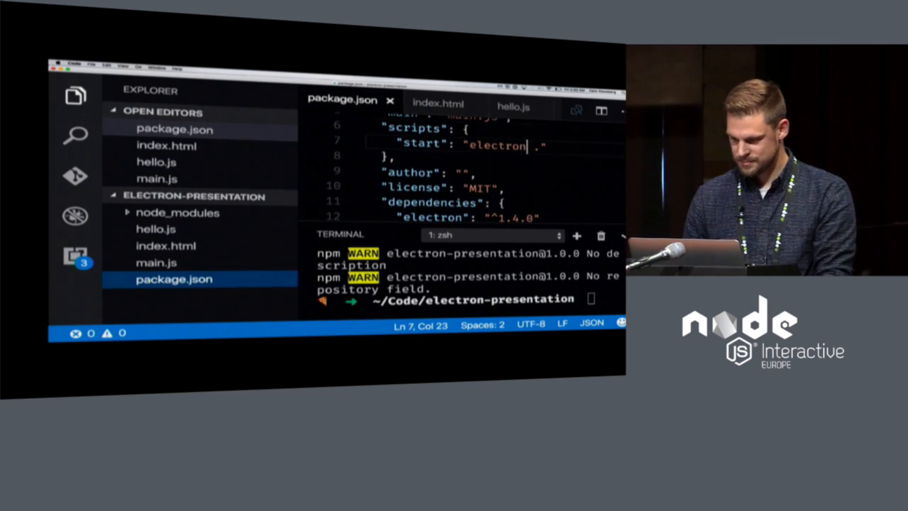
text(-prebu)
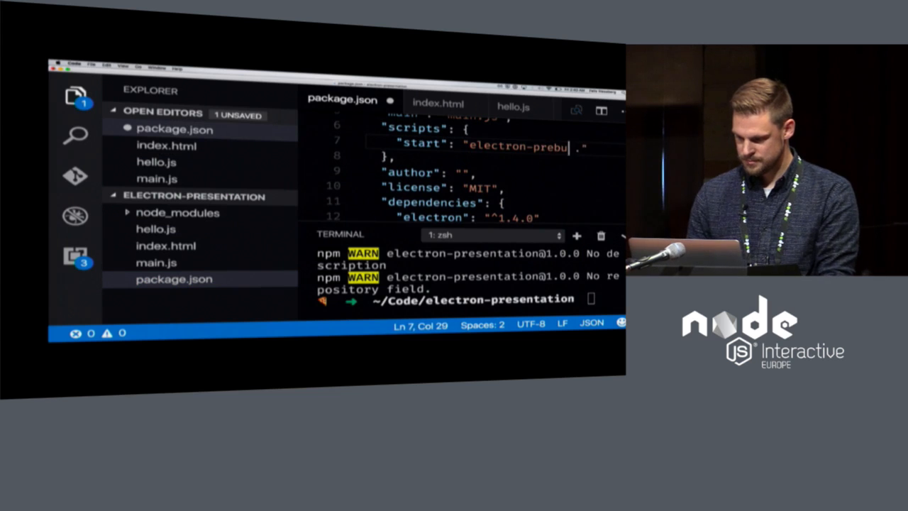
text(lt)
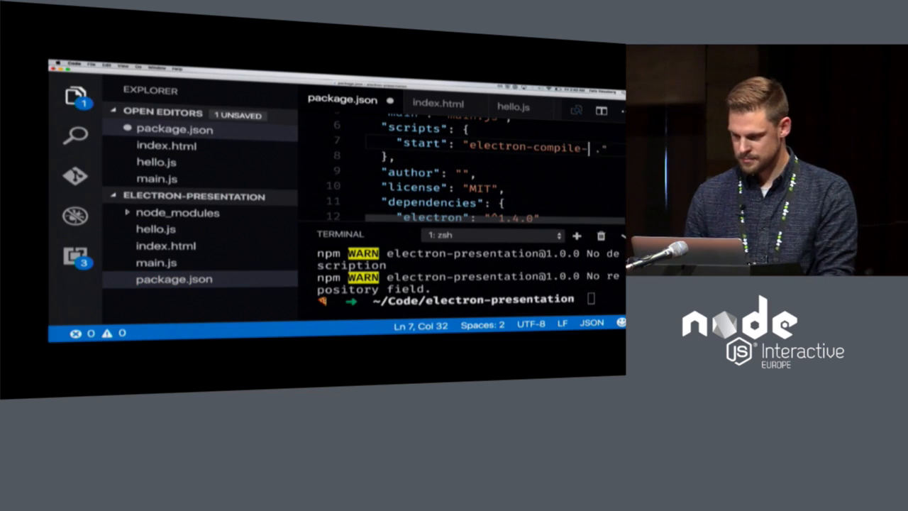
text(prebuilt)
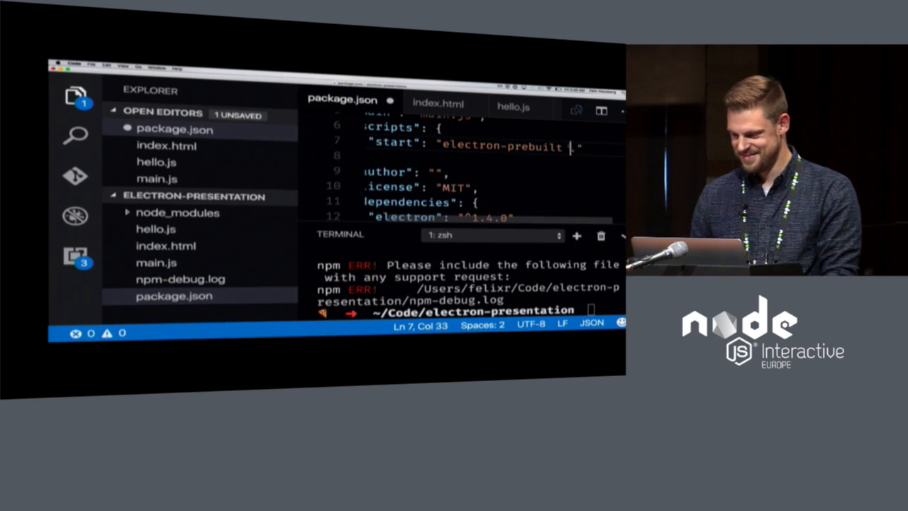
Step: Extend the start script to electron-prebuilt-compile and enter npm start in the terminal
text(-compile)
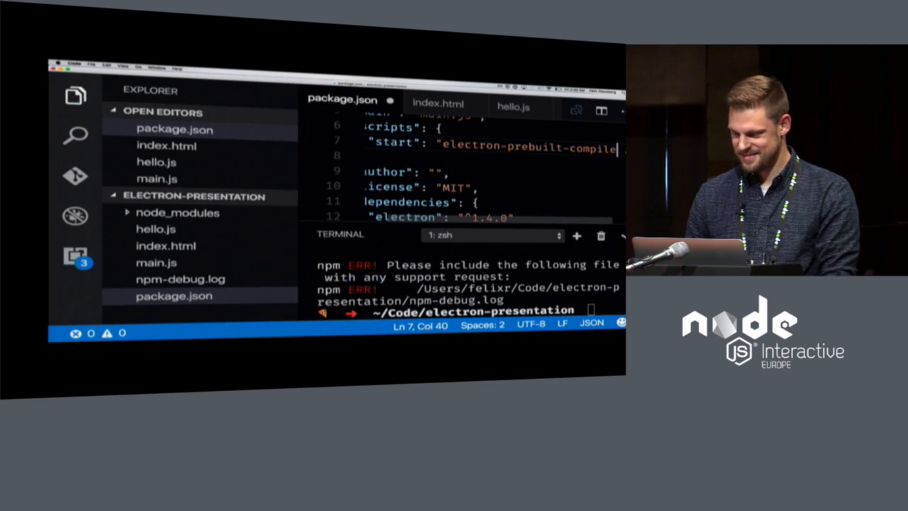
text(npm start)
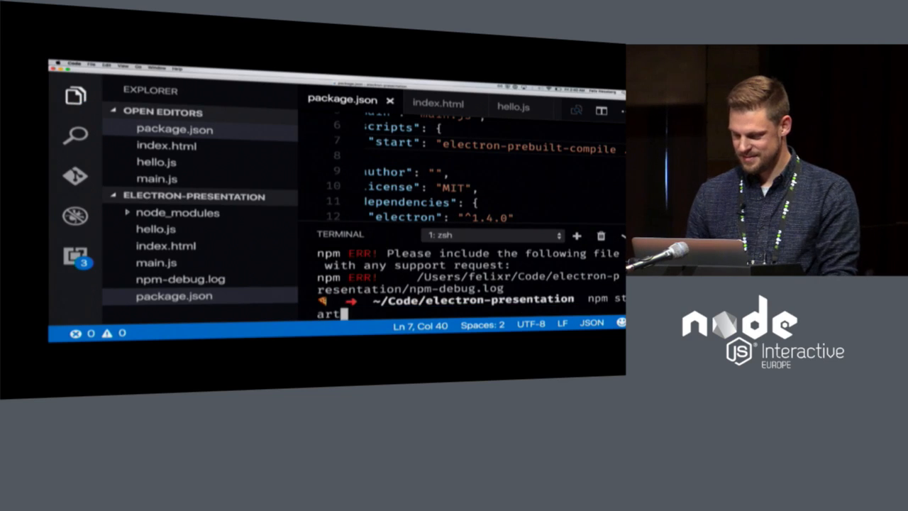